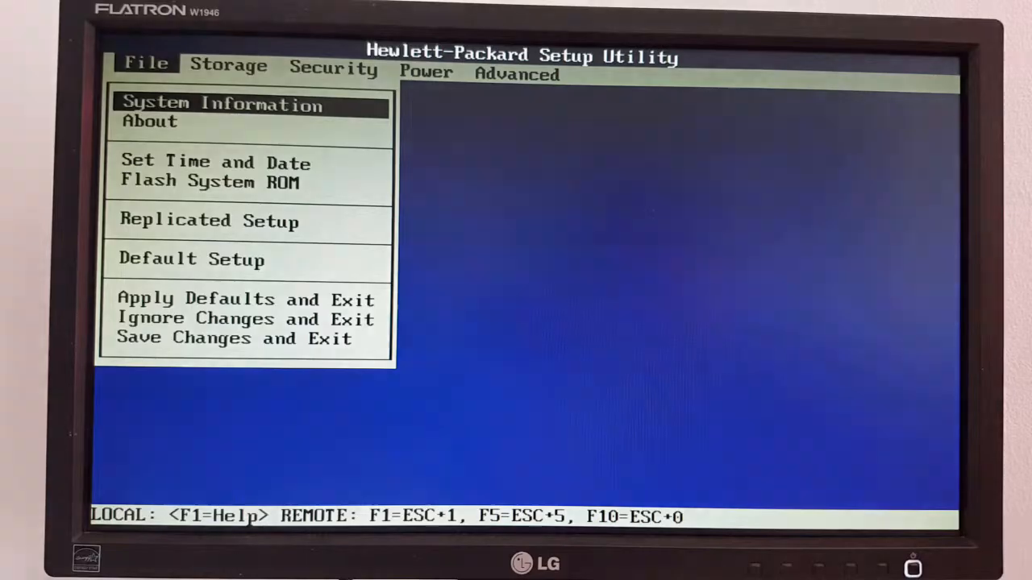
# Show the Power menu listing OS power management, hardware power management and Thermal
pyautogui.click(229, 64)
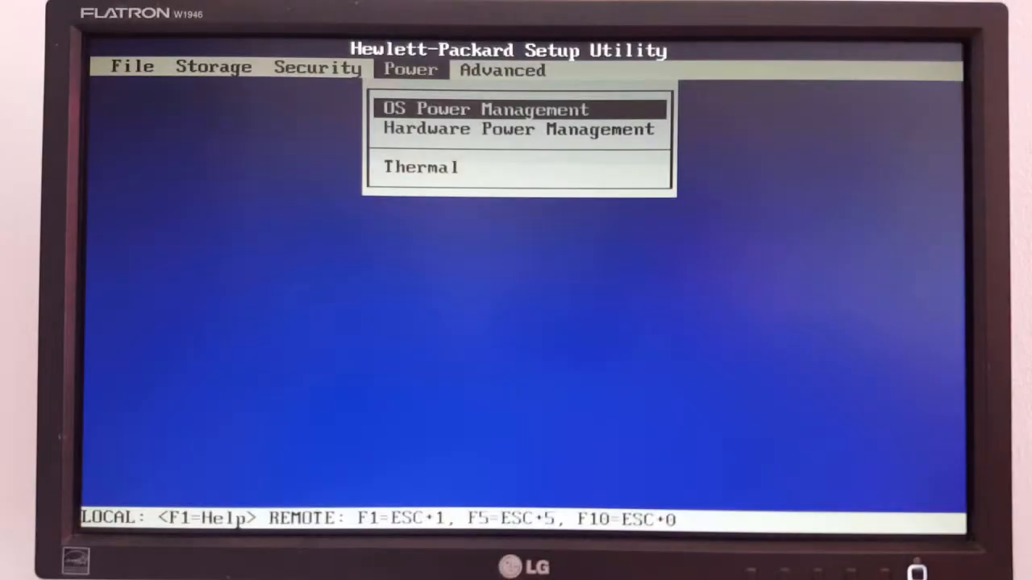
# Move down to Thermal and enter its settings, revealing Fan Idle Mode at its lowest level
pyautogui.press('Down')
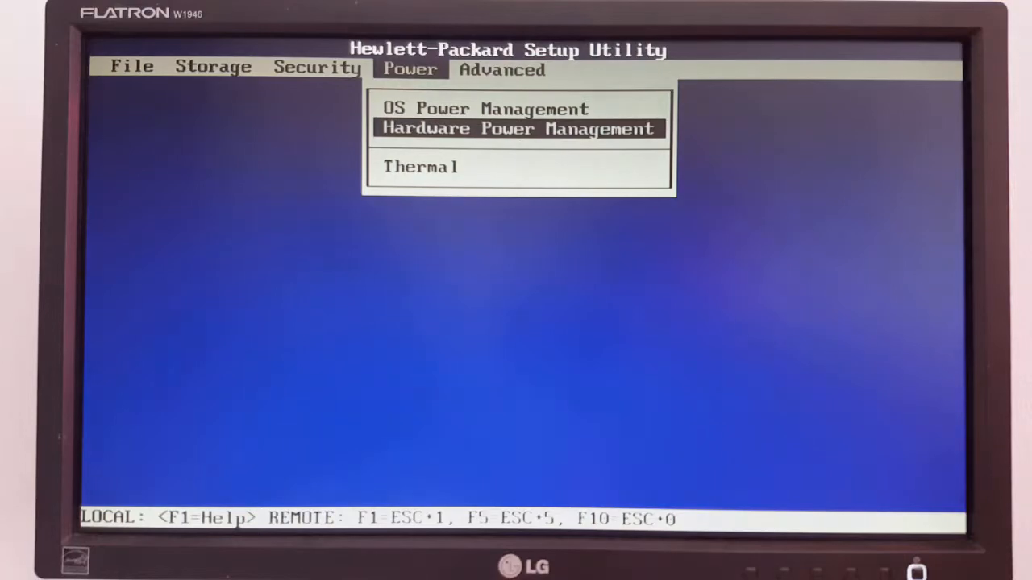
pyautogui.press('Down')
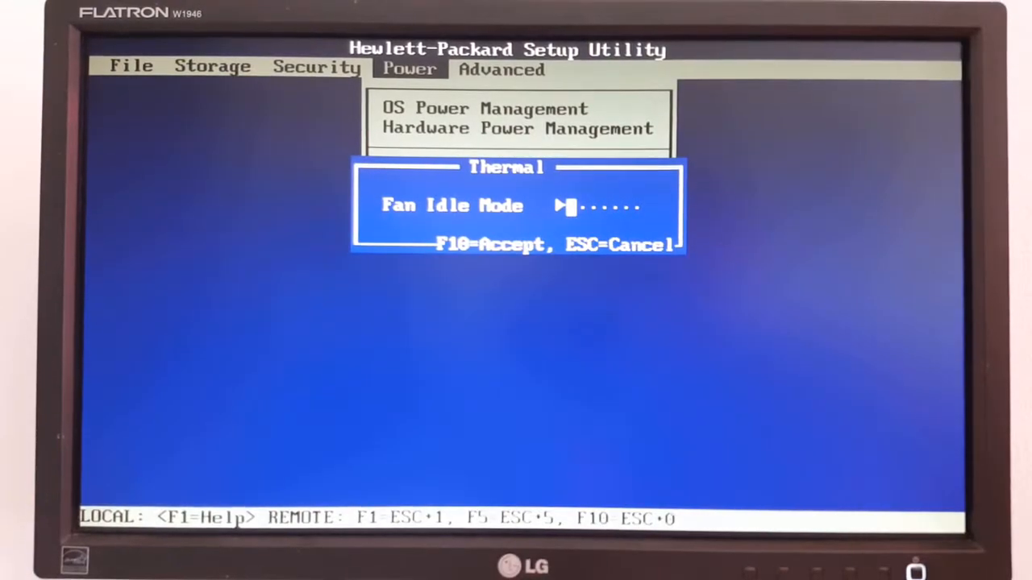
# Raise Fan Idle Mode to its seven-bar maximum, then lower it to three bars
pyautogui.press('right')
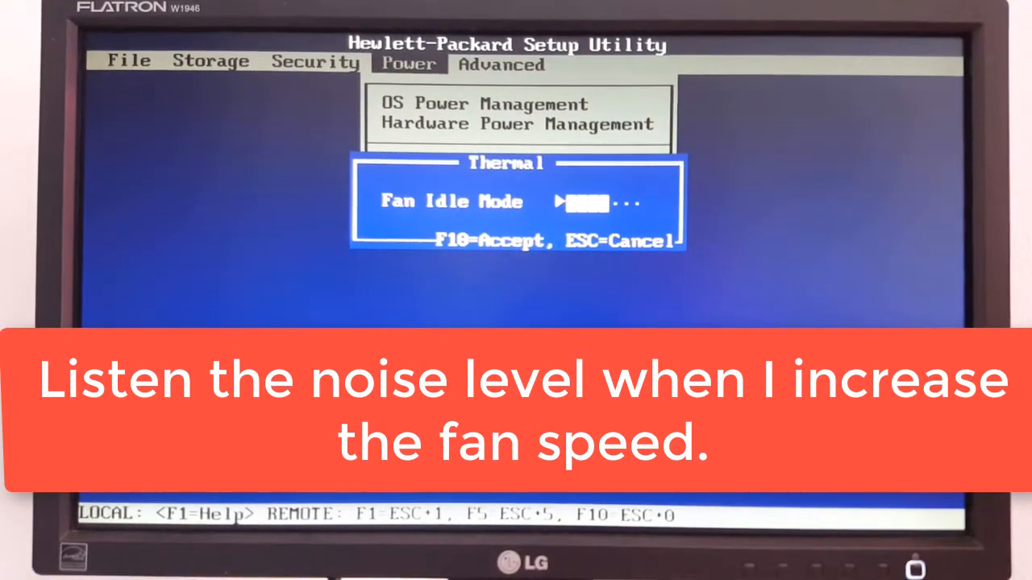
pyautogui.press('right')
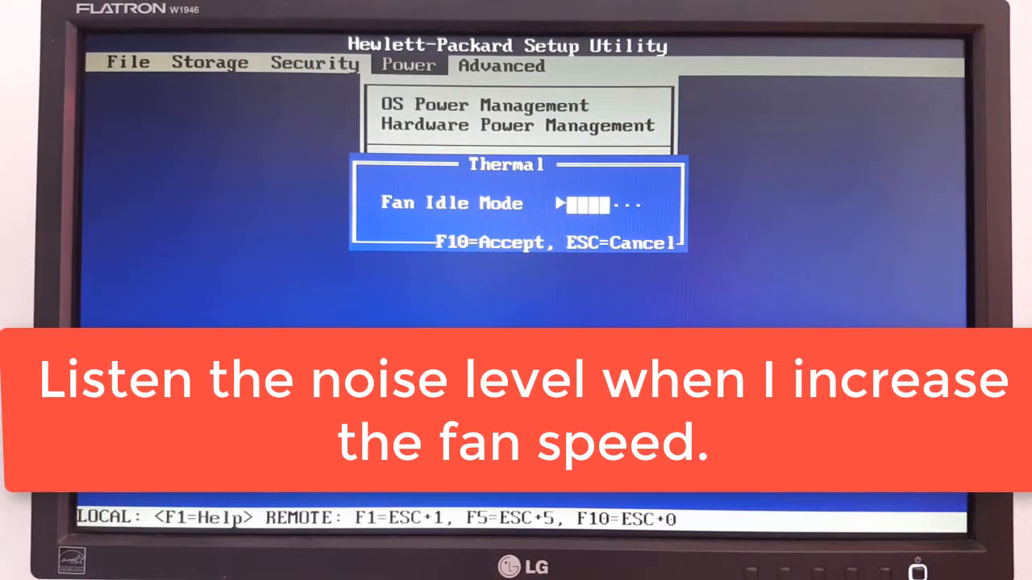
pyautogui.press('right')
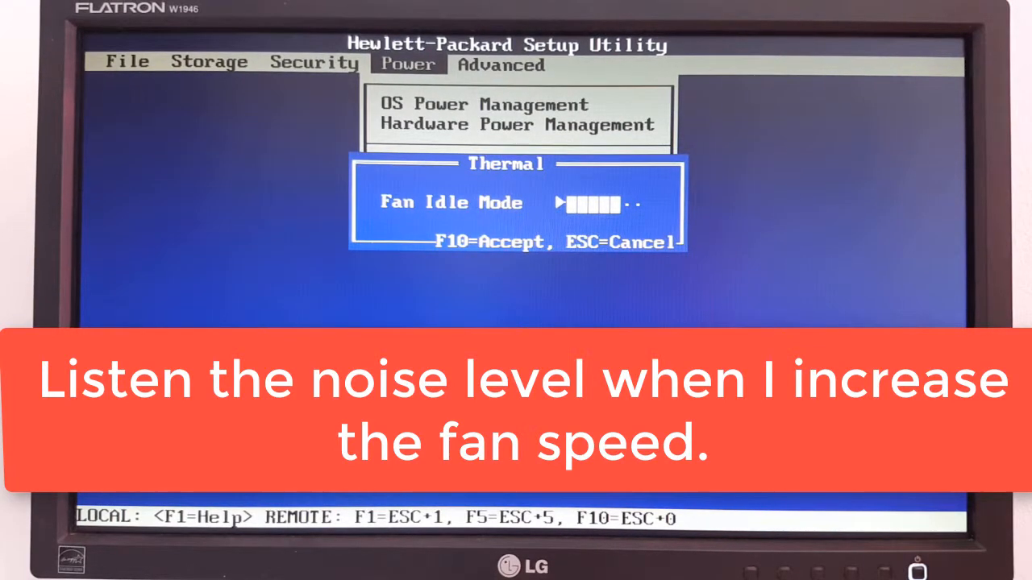
pyautogui.press('right')
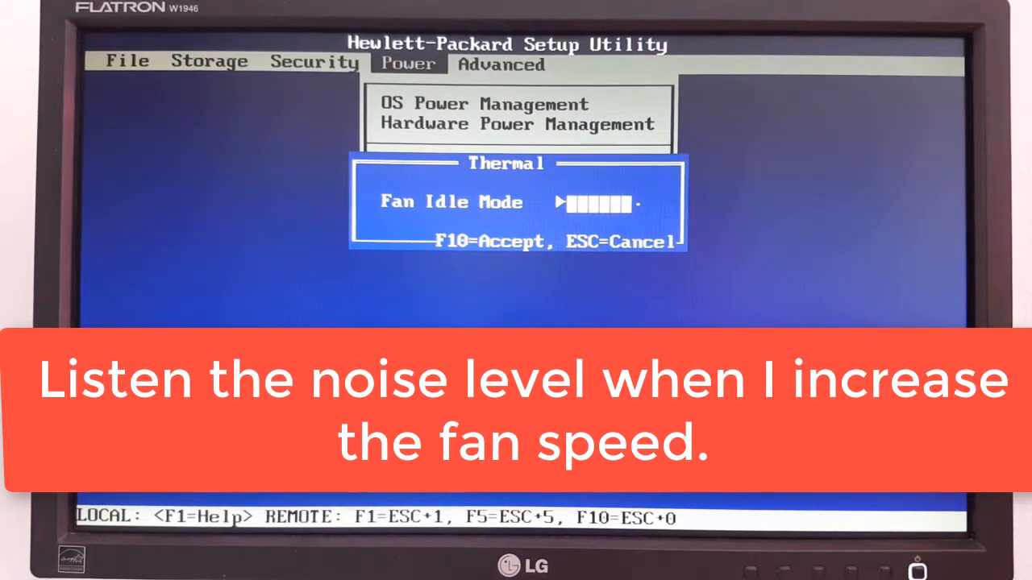
pyautogui.press('Right')
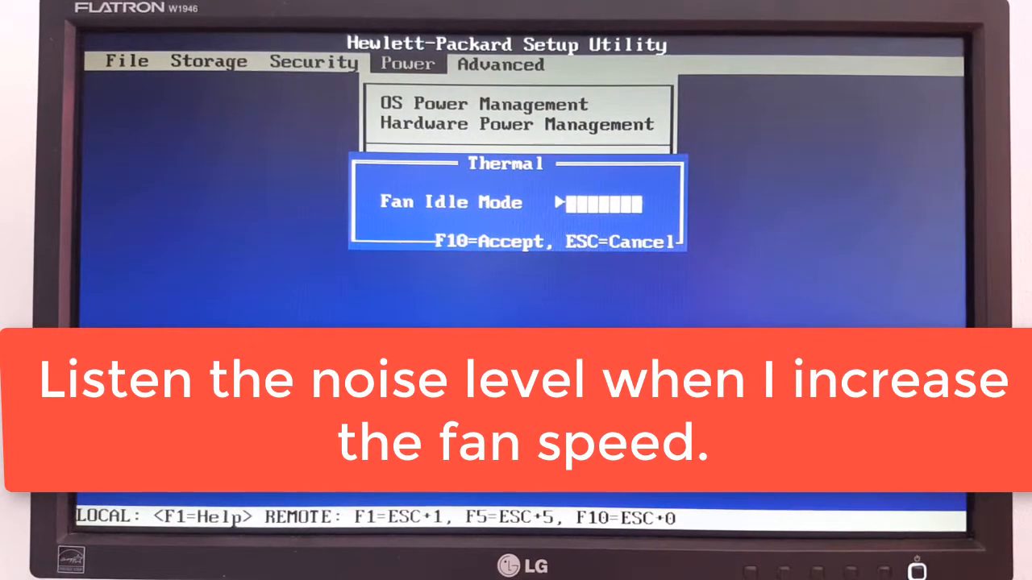
pyautogui.press('left')
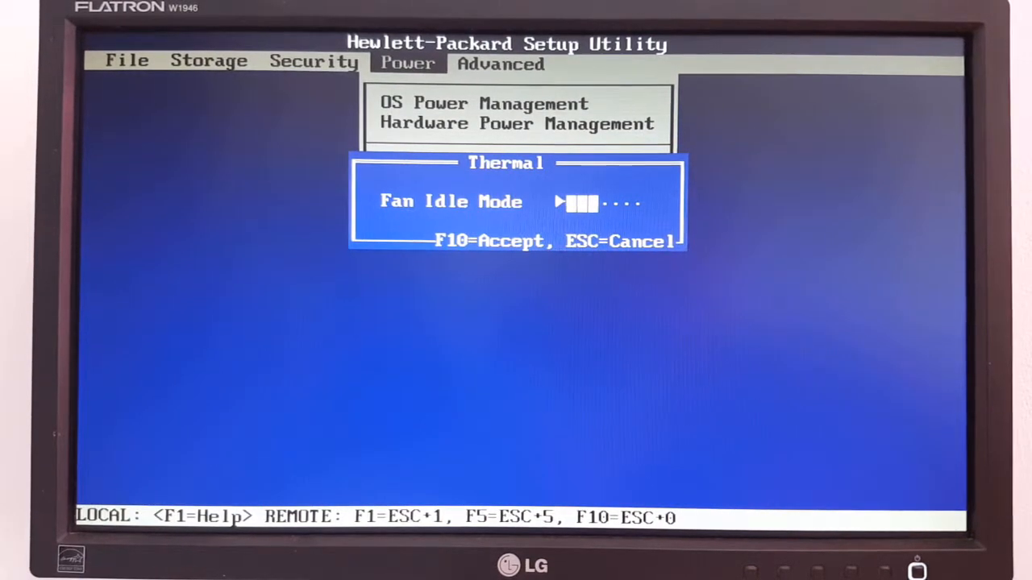
# Accept the three-bar Fan Idle Mode and confirm Save Changes and Exit with F10
pyautogui.press('Escape')
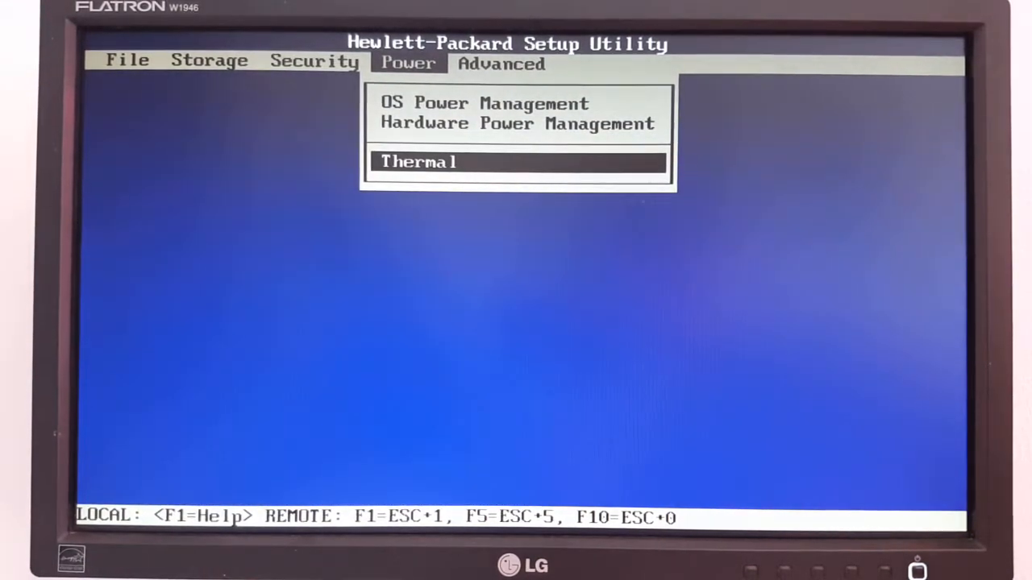
pyautogui.click(126, 60)
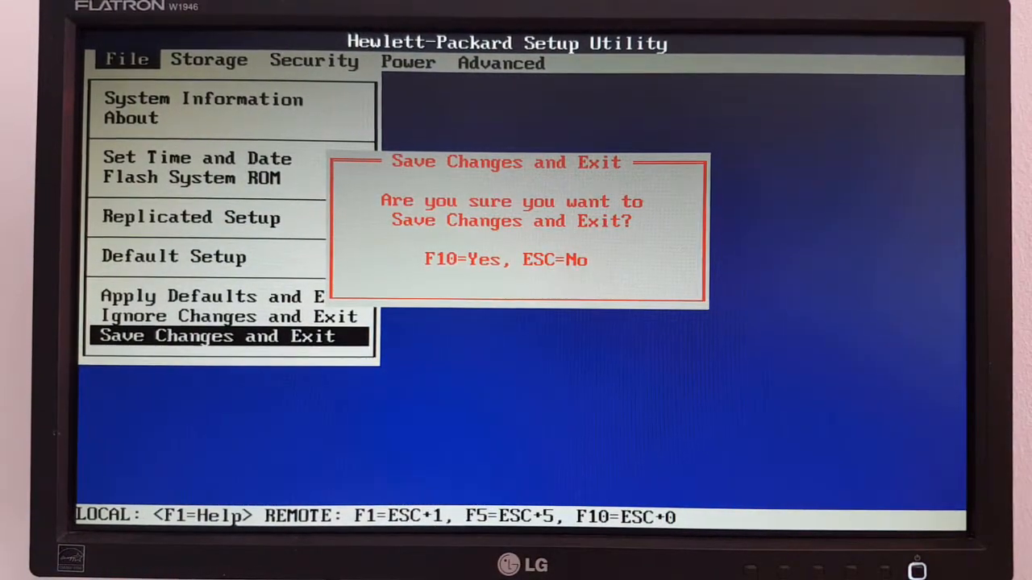
pyautogui.press('f10')
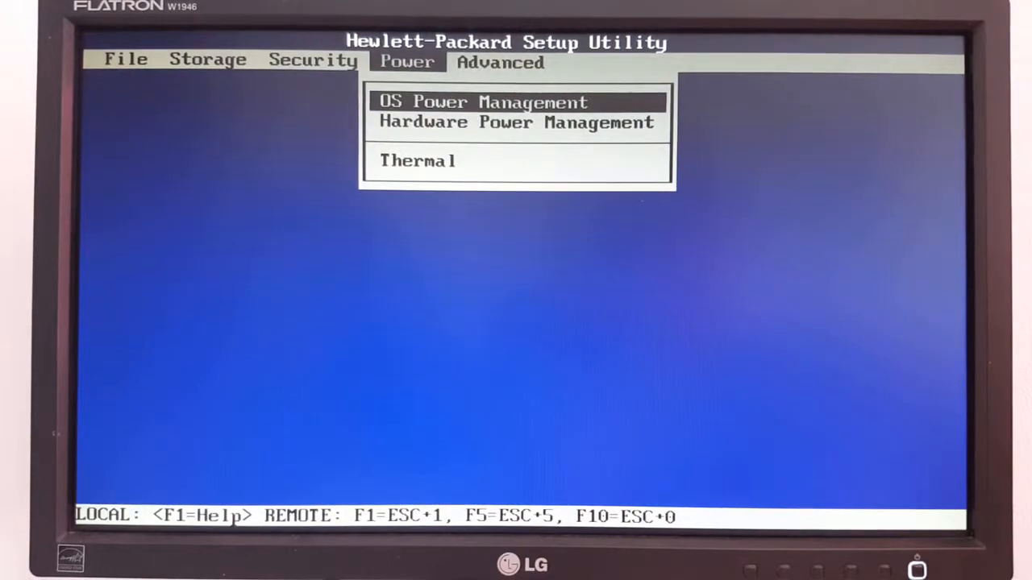
# Reduce Fan Idle Mode from three bars to its one-bar minimum and accept it
pyautogui.click(416, 162)
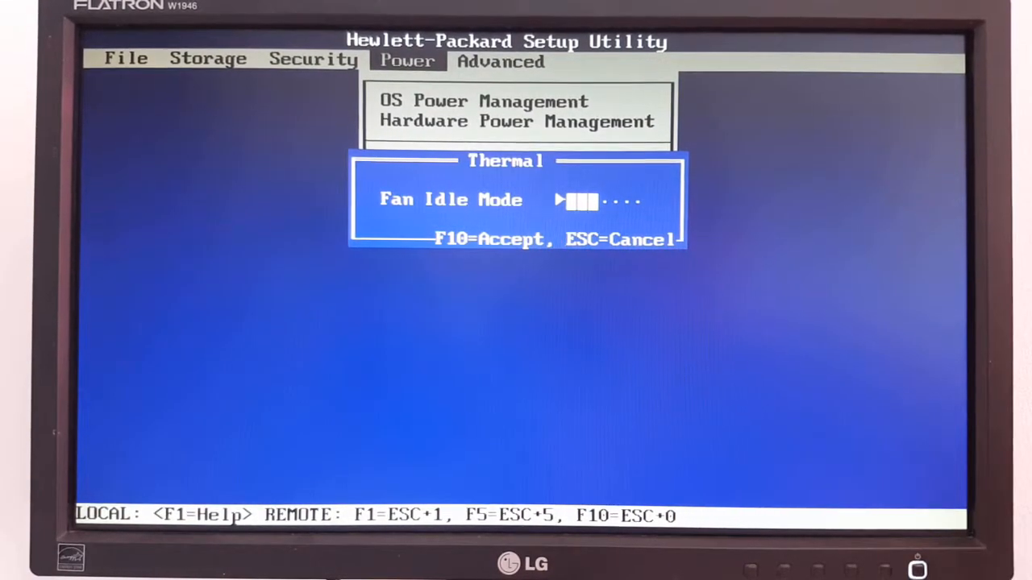
pyautogui.press('Left')
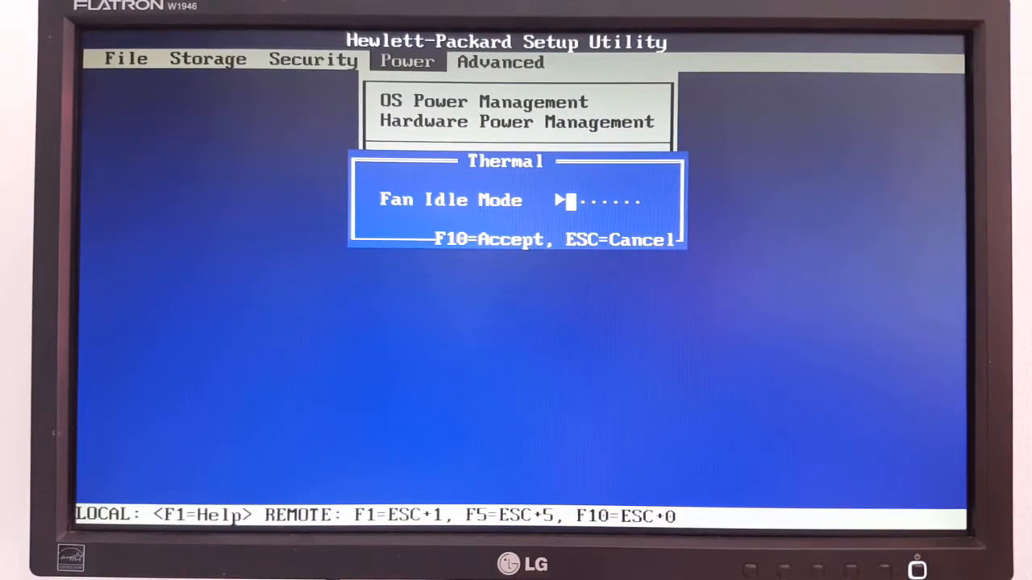
pyautogui.press('right')
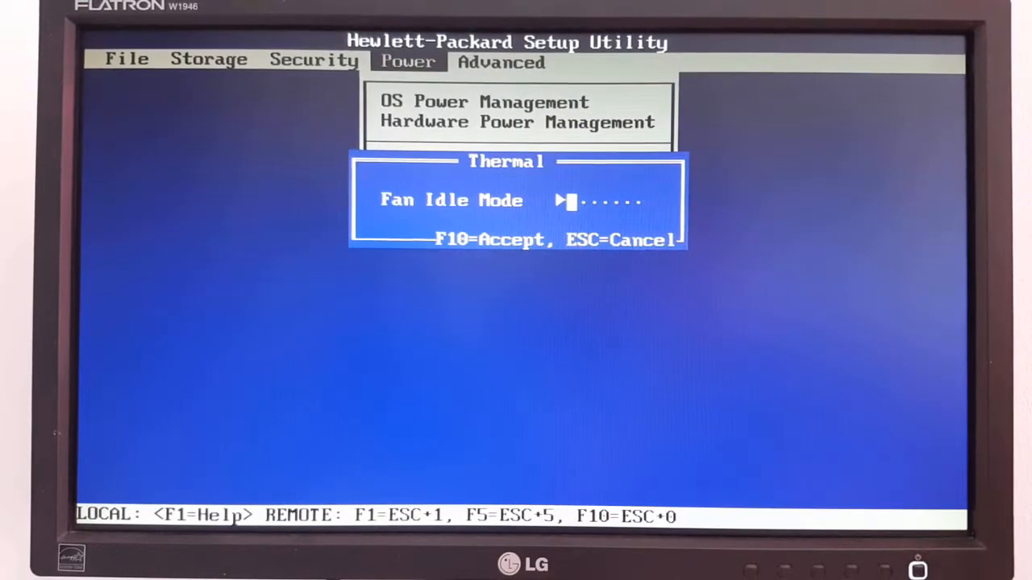
pyautogui.press('Escape')
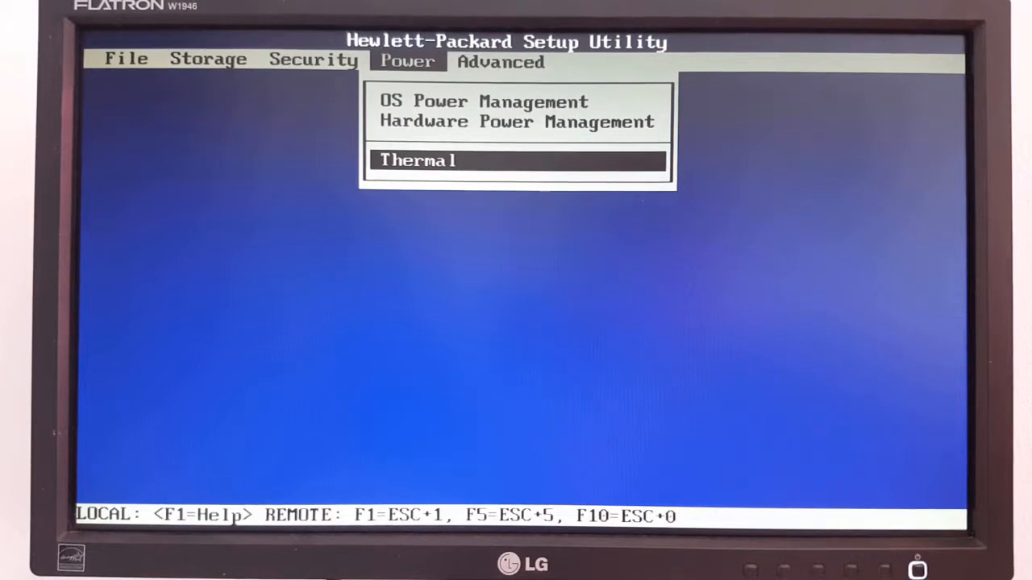
# Choose Save Changes and Exit from the File menu to raise the confirmation prompt
pyautogui.click(126, 58)
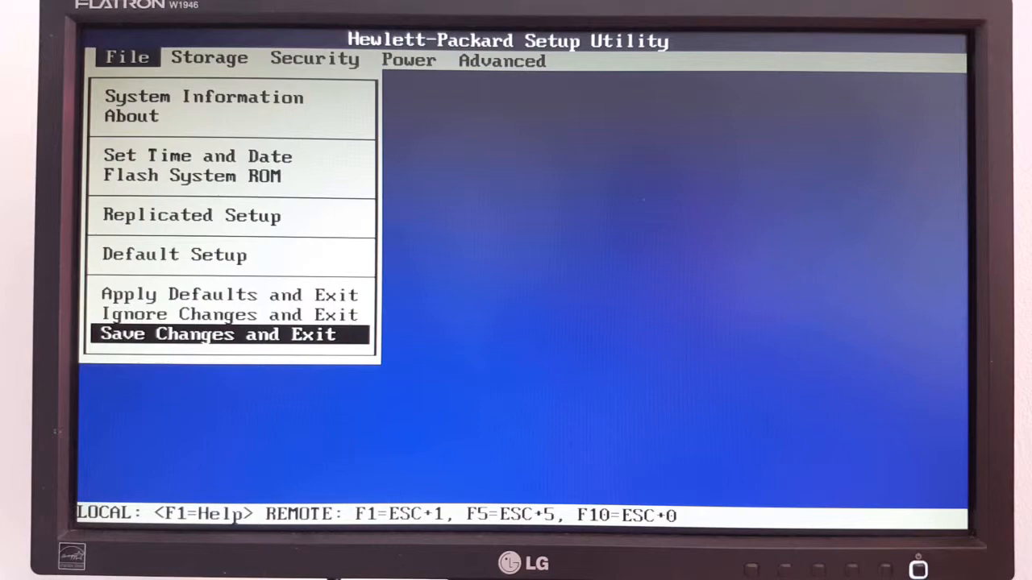
pyautogui.click(229, 333)
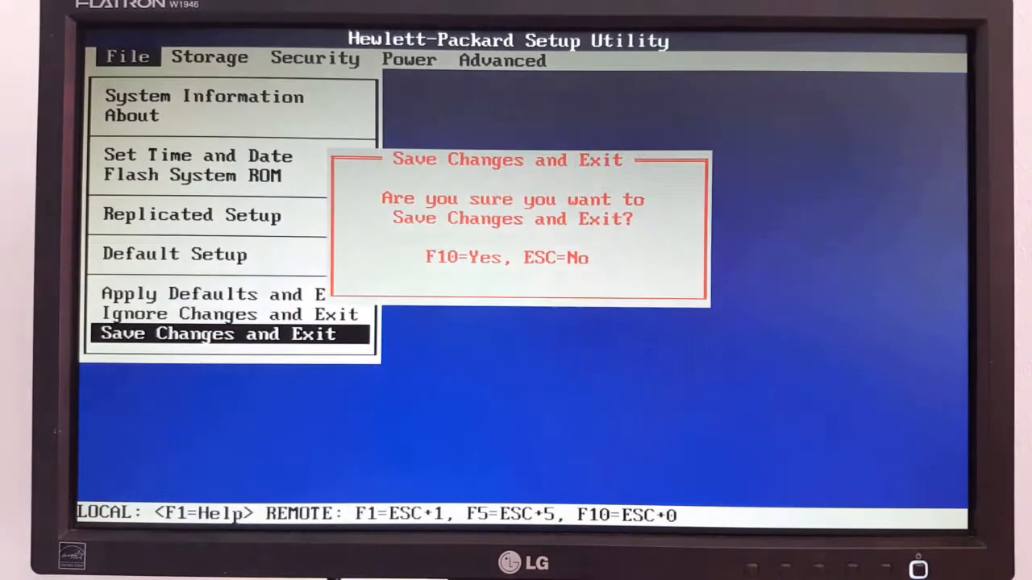